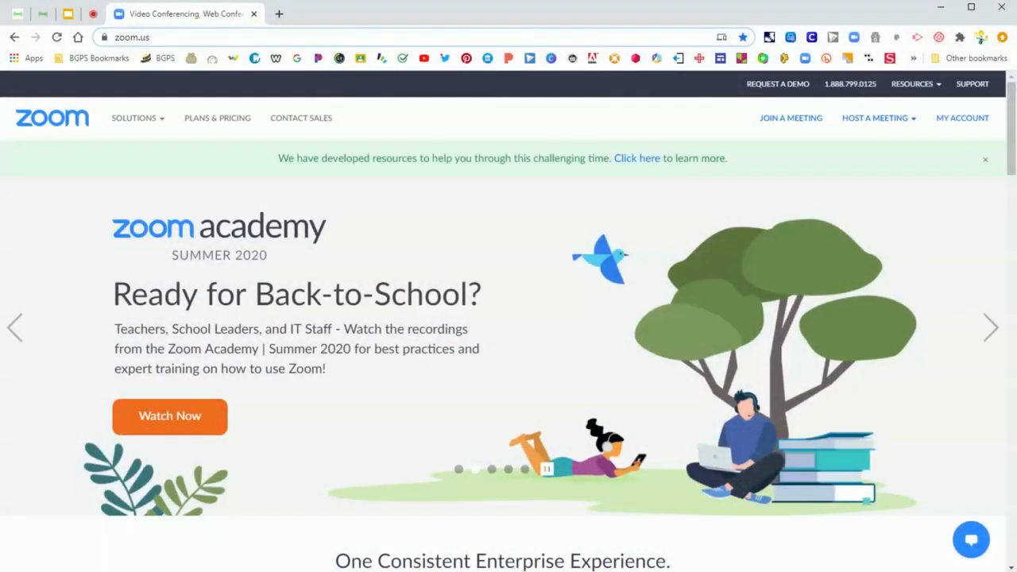
{"action": "mouse_move", "coordinate": [984, 132]}
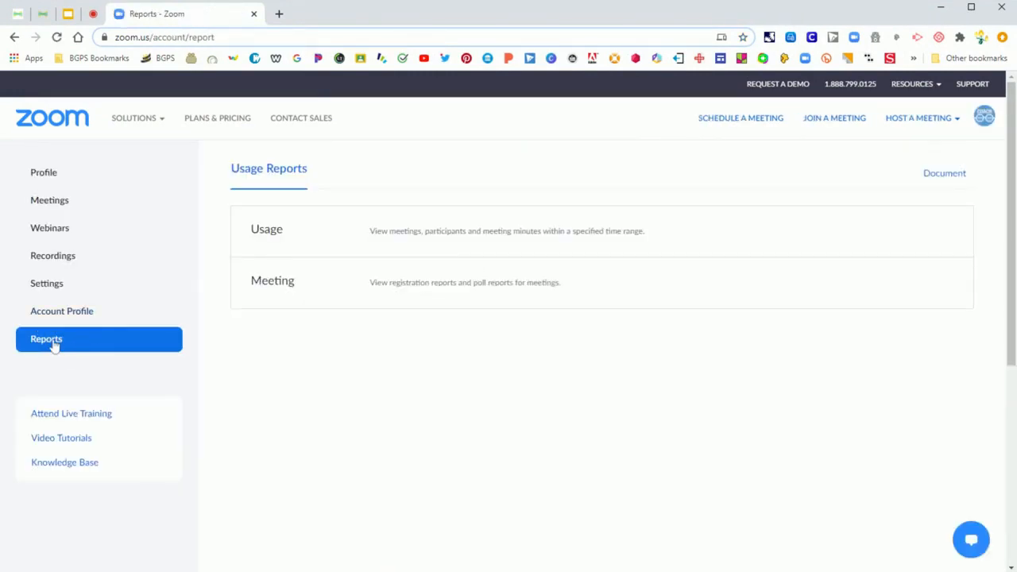
{"action": "mouse_move", "coordinate": [334, 347]}
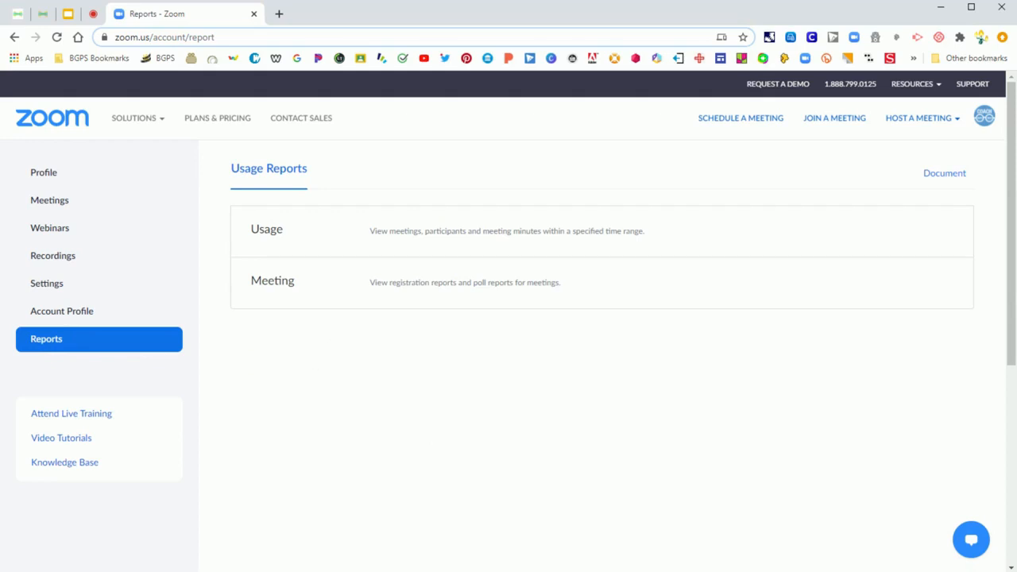
{"action": "mouse_move", "coordinate": [334, 302]}
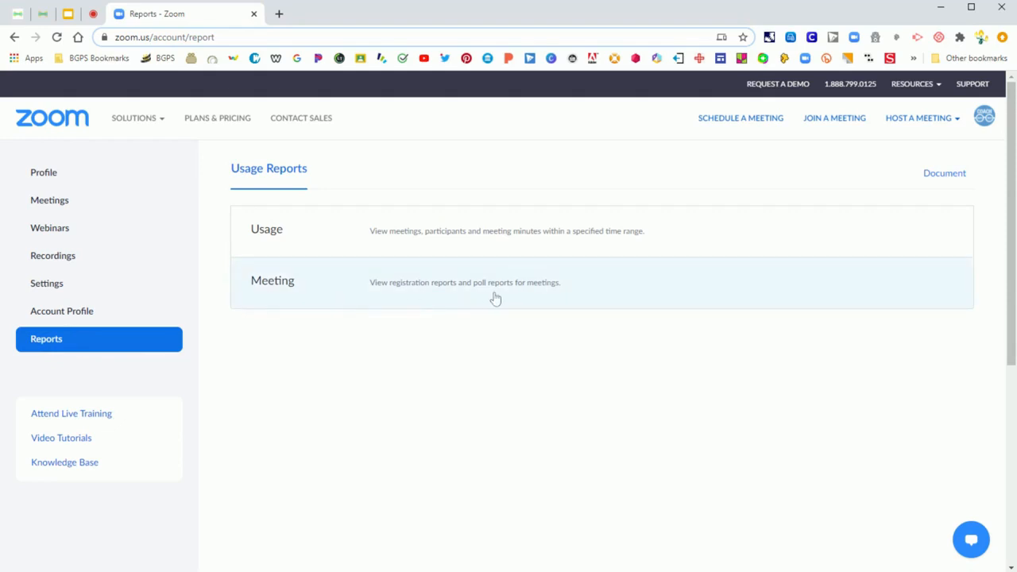
{"action": "mouse_move", "coordinate": [483, 293]}
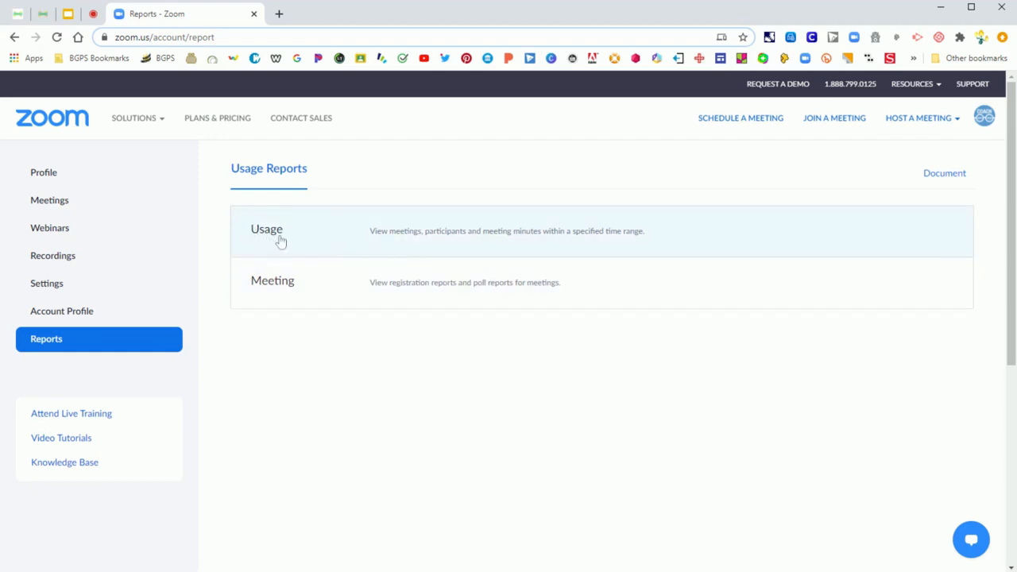
Bring up the Usage report and go down the meetings table to the last Ed Tech meeting
{"action": "left_click", "coordinate": [267, 229]}
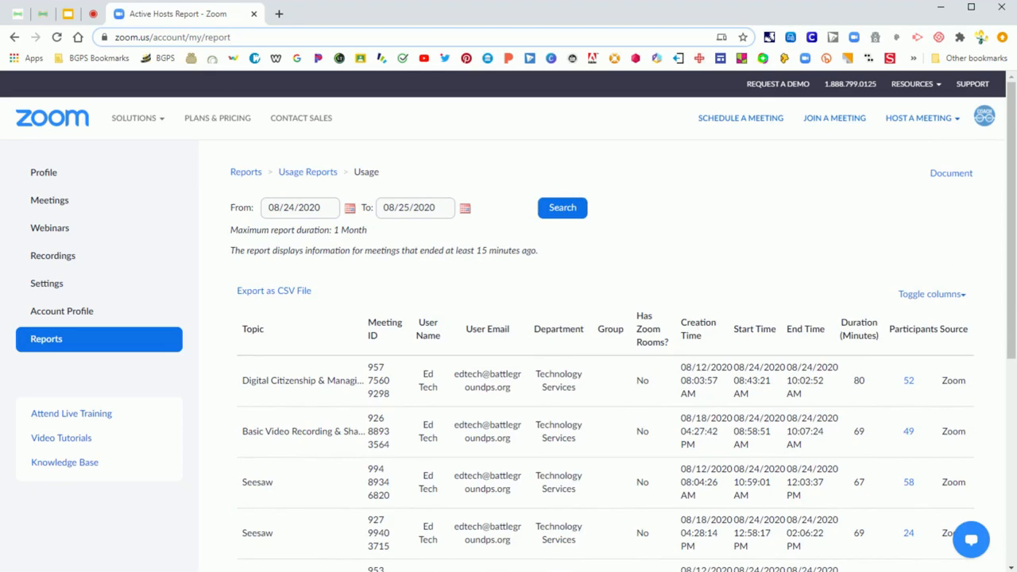
{"action": "mouse_move", "coordinate": [422, 232]}
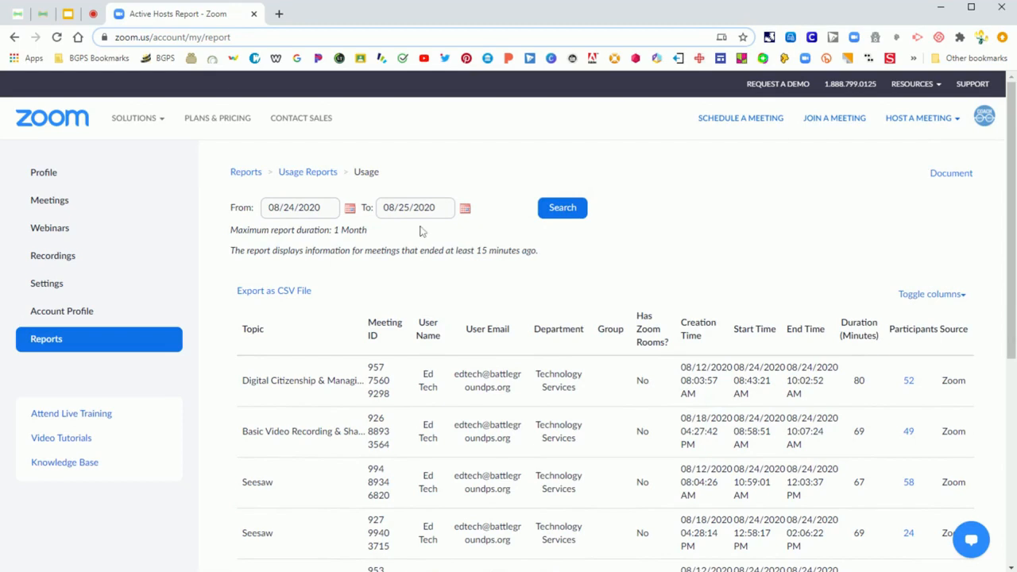
{"action": "mouse_move", "coordinate": [650, 418]}
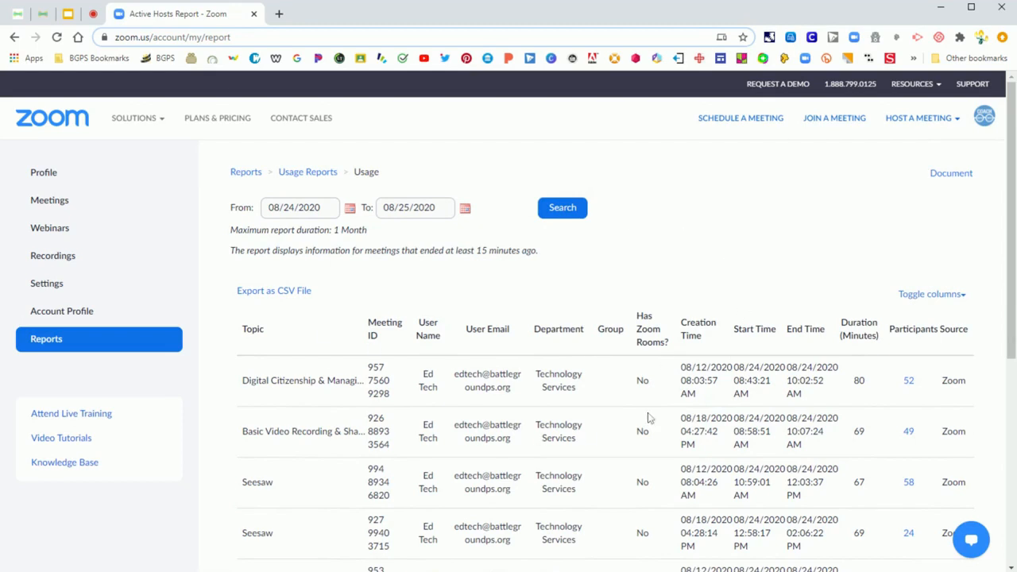
{"action": "scroll", "scroll_direction": "down", "scroll_amount": 3}
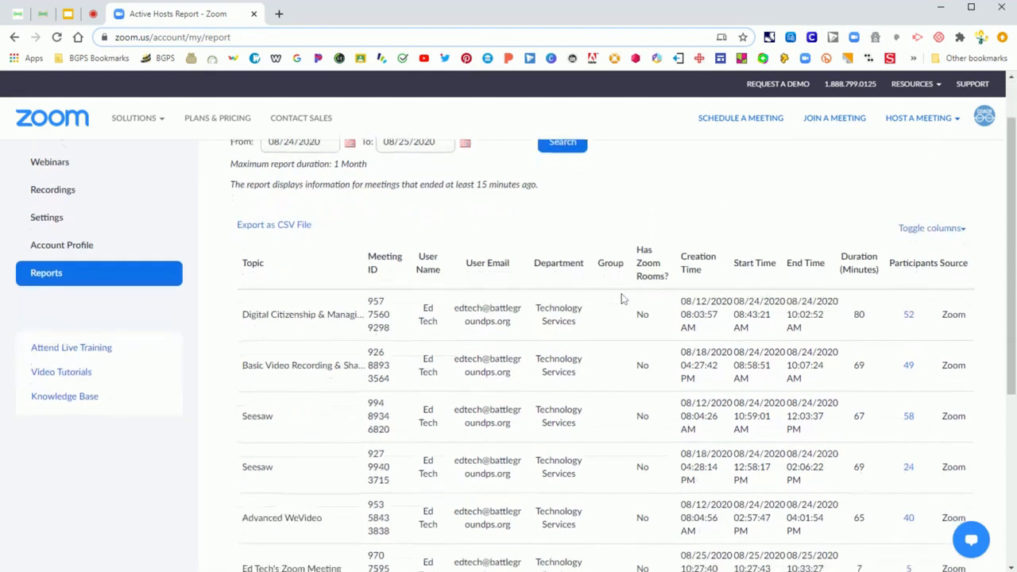
{"action": "scroll", "scroll_direction": "down", "scroll_amount": 3}
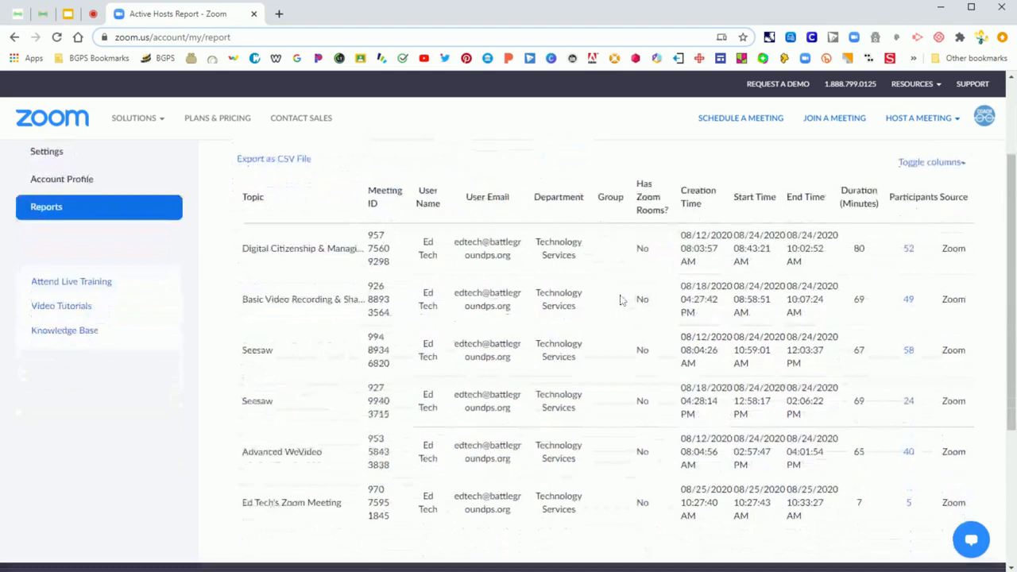
{"action": "mouse_move", "coordinate": [502, 369]}
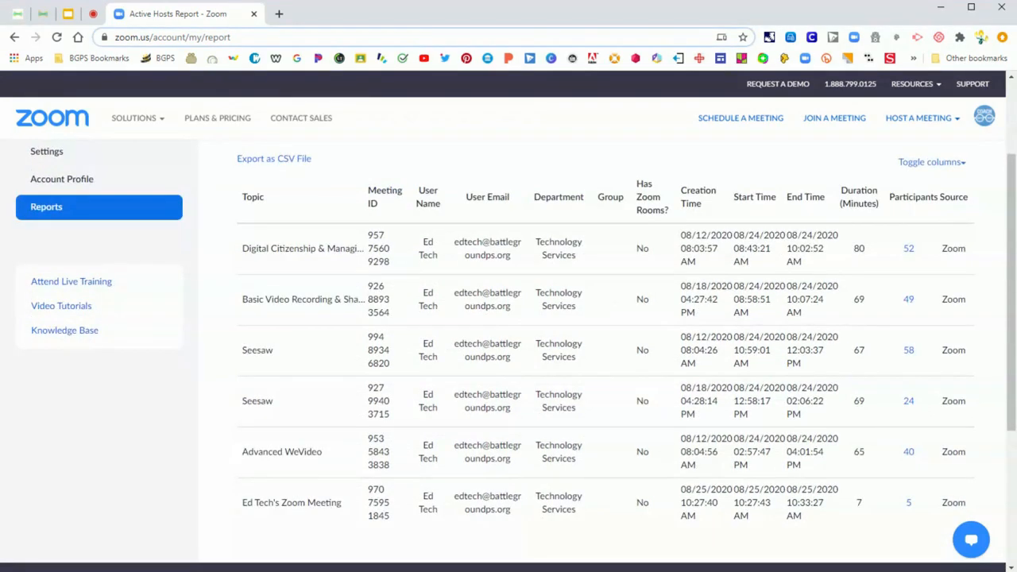
{"action": "mouse_move", "coordinate": [579, 333]}
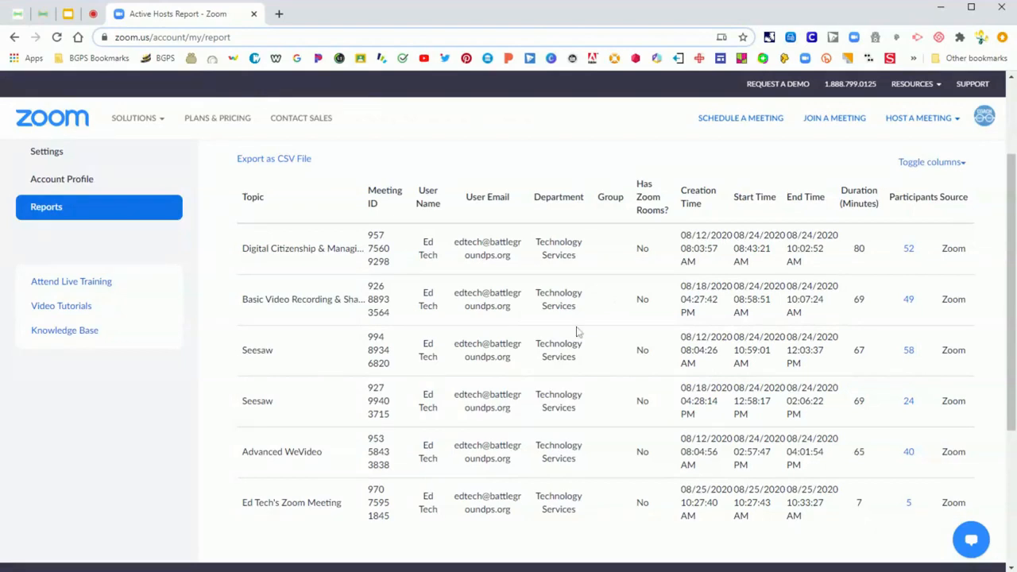
{"action": "mouse_move", "coordinate": [911, 279]}
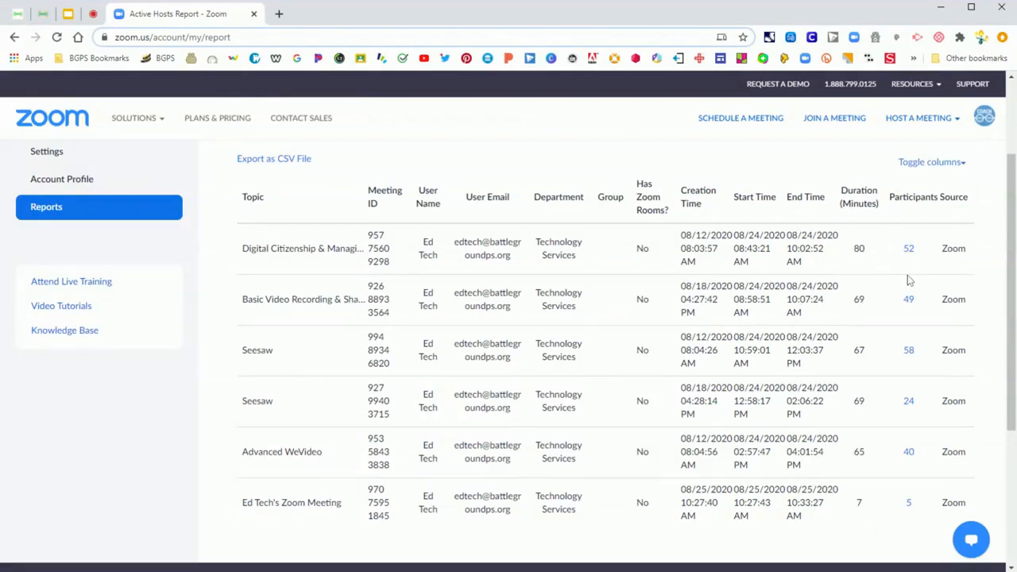
{"action": "scroll", "scroll_direction": "down", "scroll_amount": 3}
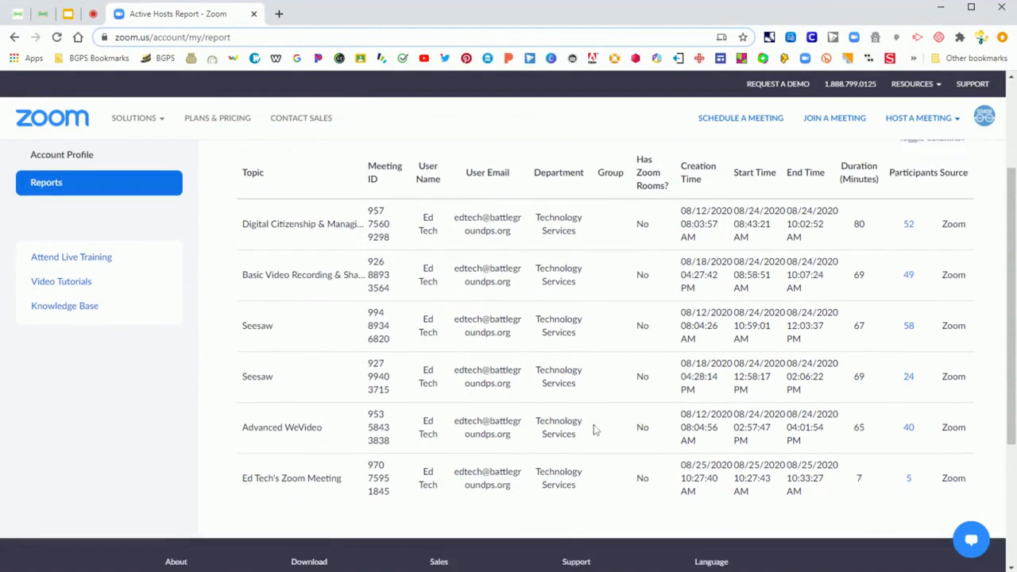
{"action": "scroll", "scroll_direction": "down", "scroll_amount": 3}
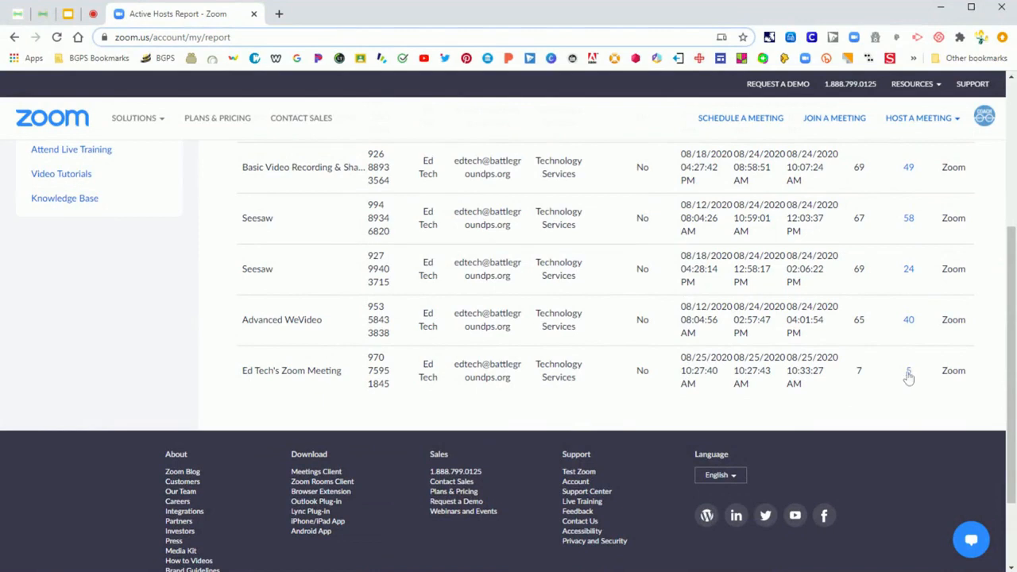
Show the last meeting's participants as unique users and export the list as a CSV
{"action": "left_click", "coordinate": [910, 370]}
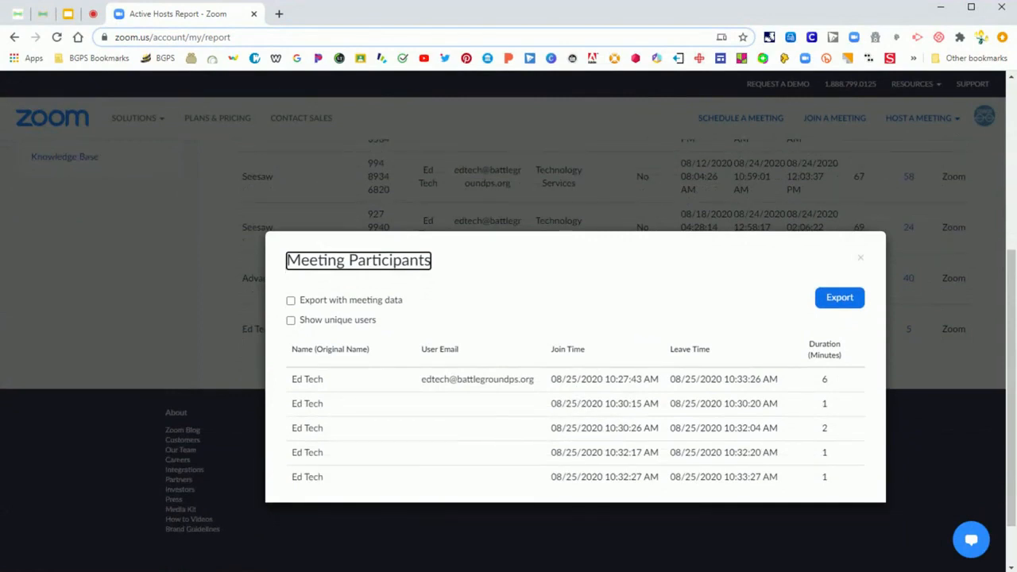
{"action": "left_click", "coordinate": [291, 319]}
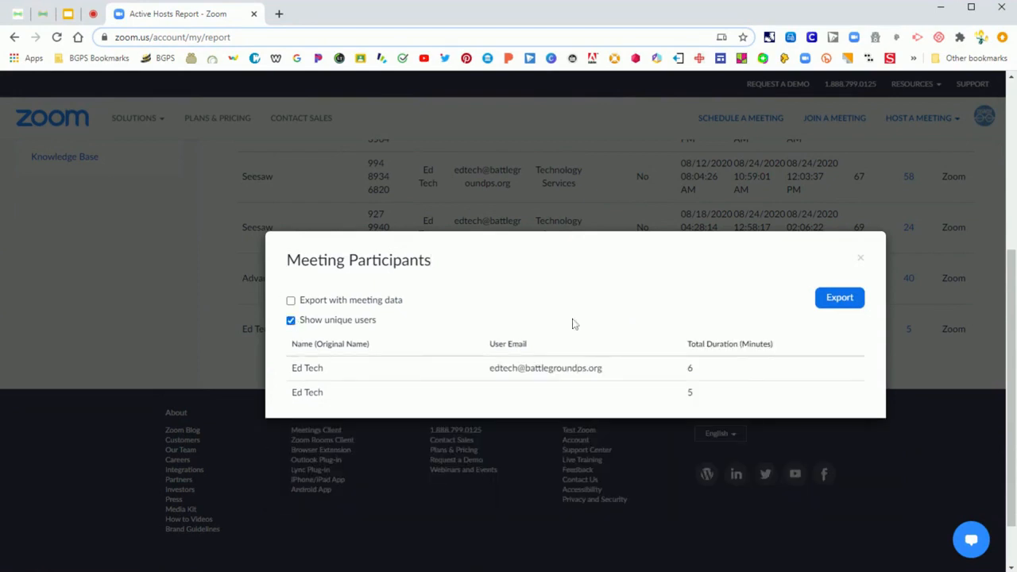
{"action": "mouse_move", "coordinate": [291, 380]}
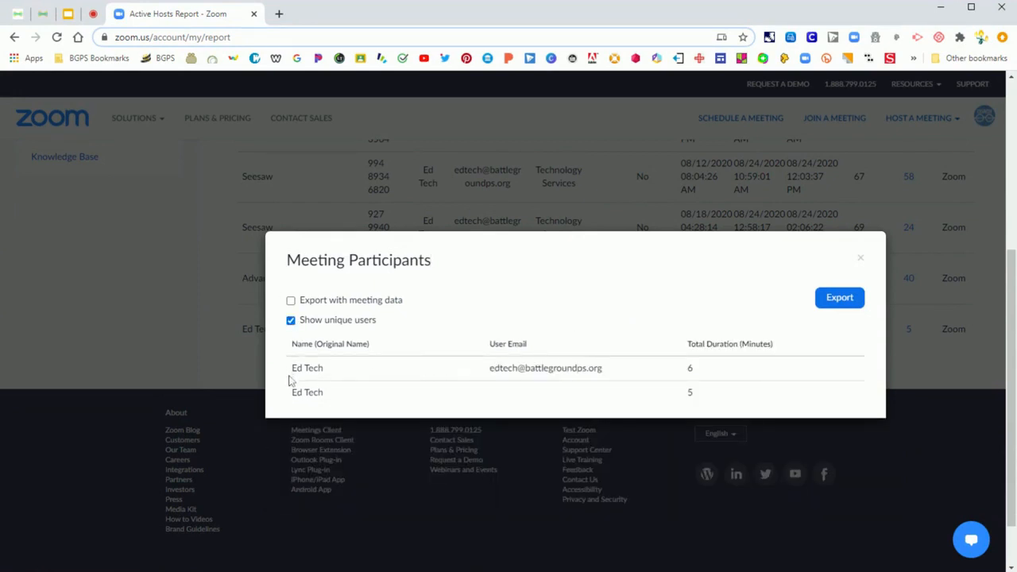
{"action": "mouse_move", "coordinate": [666, 302]}
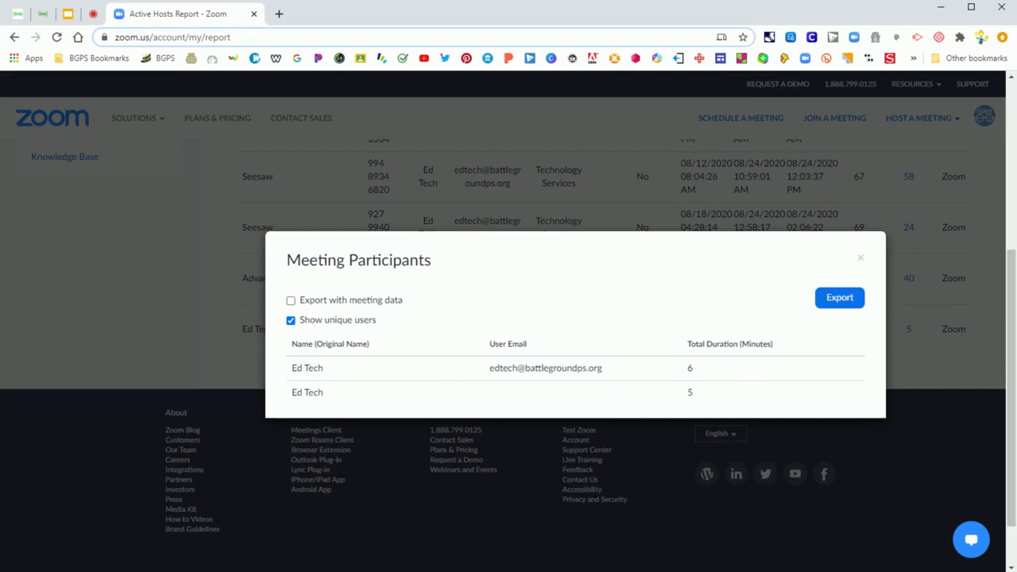
{"action": "mouse_move", "coordinate": [687, 406]}
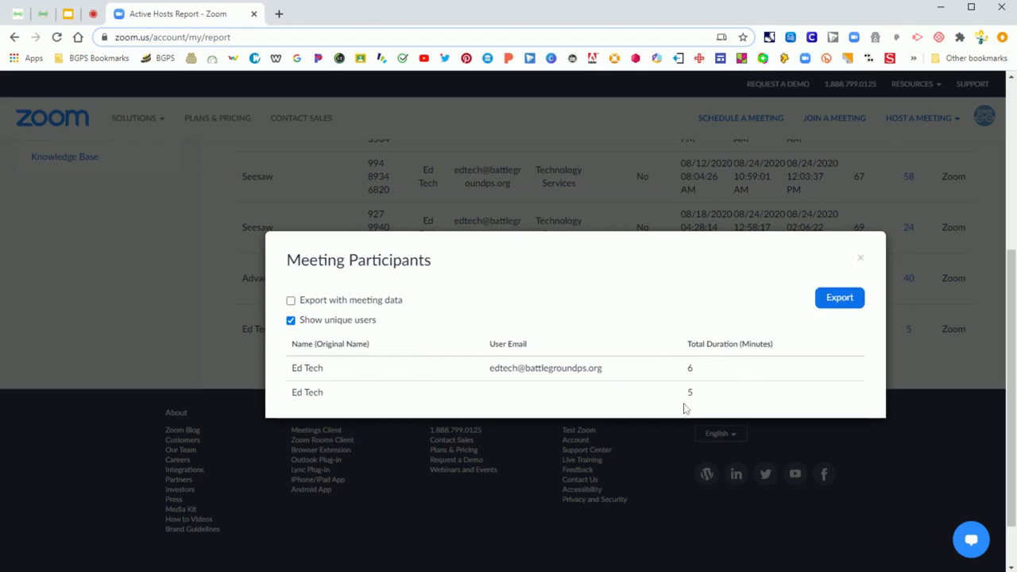
{"action": "left_click", "coordinate": [291, 319]}
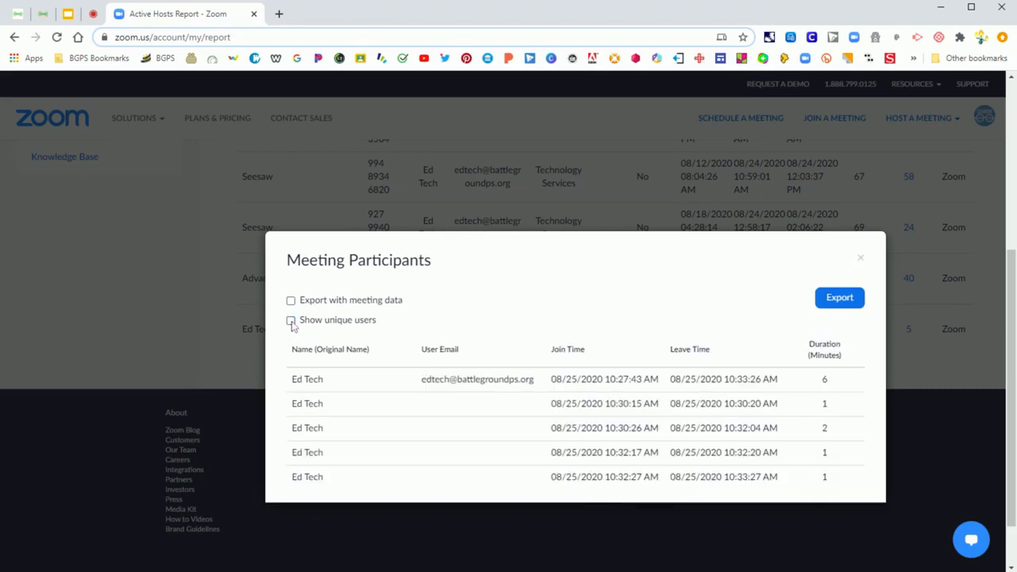
{"action": "left_click", "coordinate": [291, 320]}
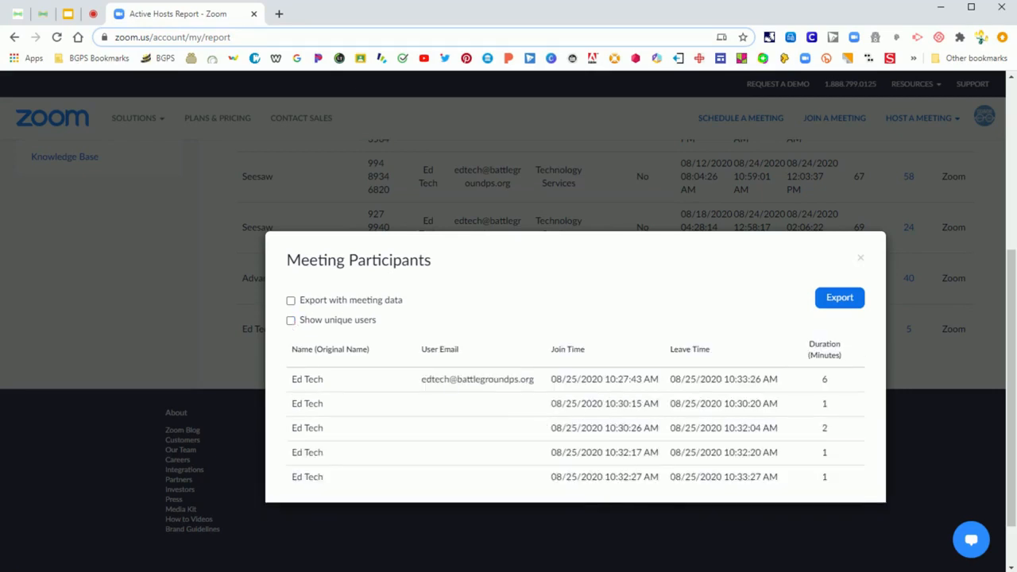
{"action": "mouse_move", "coordinate": [760, 416]}
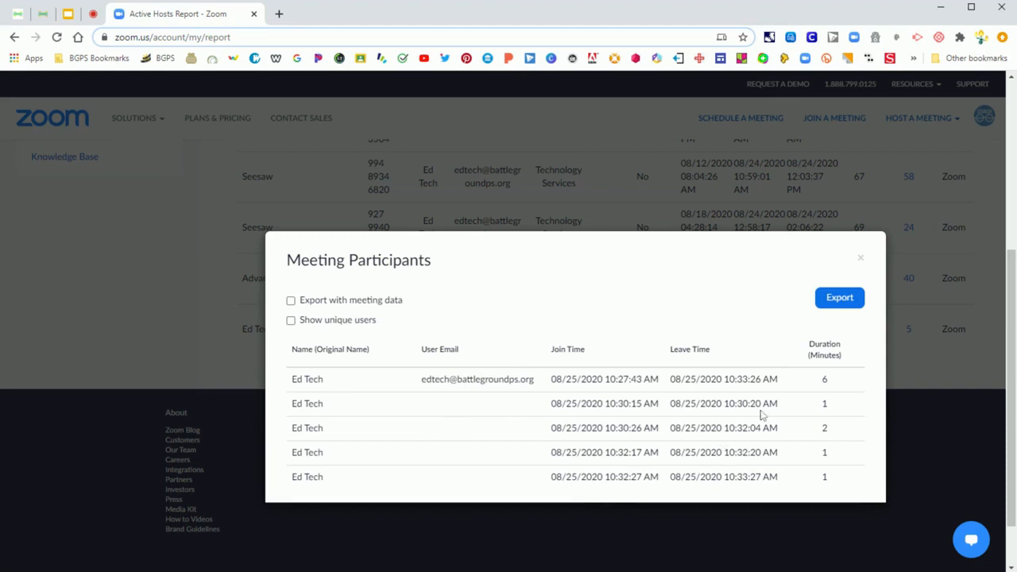
{"action": "mouse_move", "coordinate": [761, 414]}
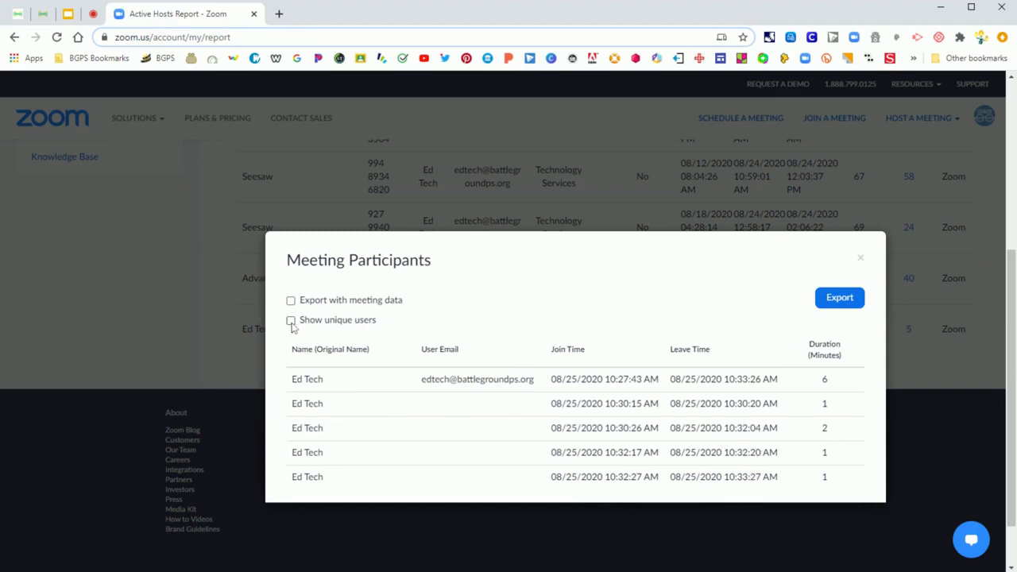
{"action": "left_click", "coordinate": [291, 320]}
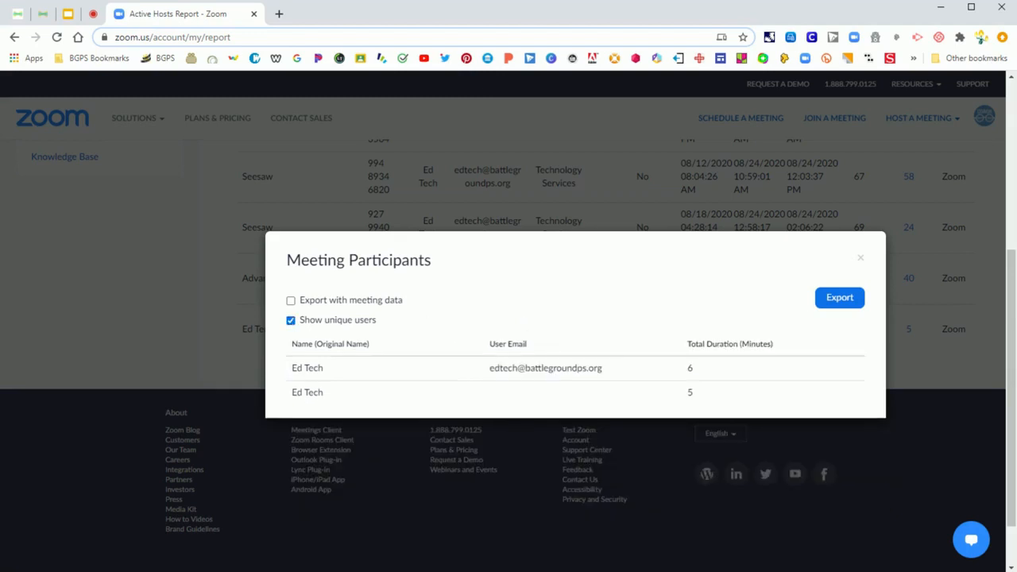
{"action": "mouse_move", "coordinate": [698, 366]}
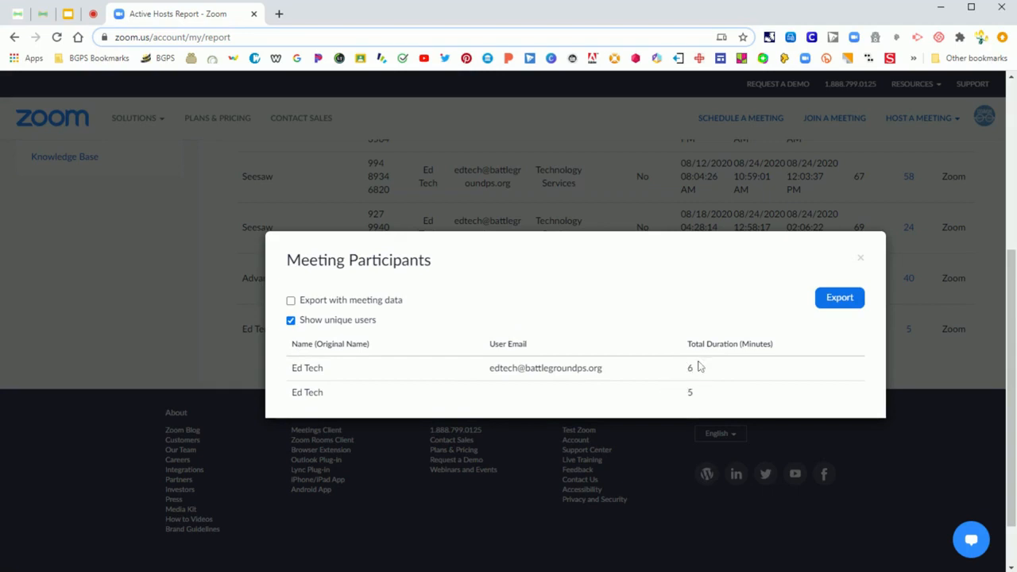
{"action": "mouse_move", "coordinate": [576, 362]}
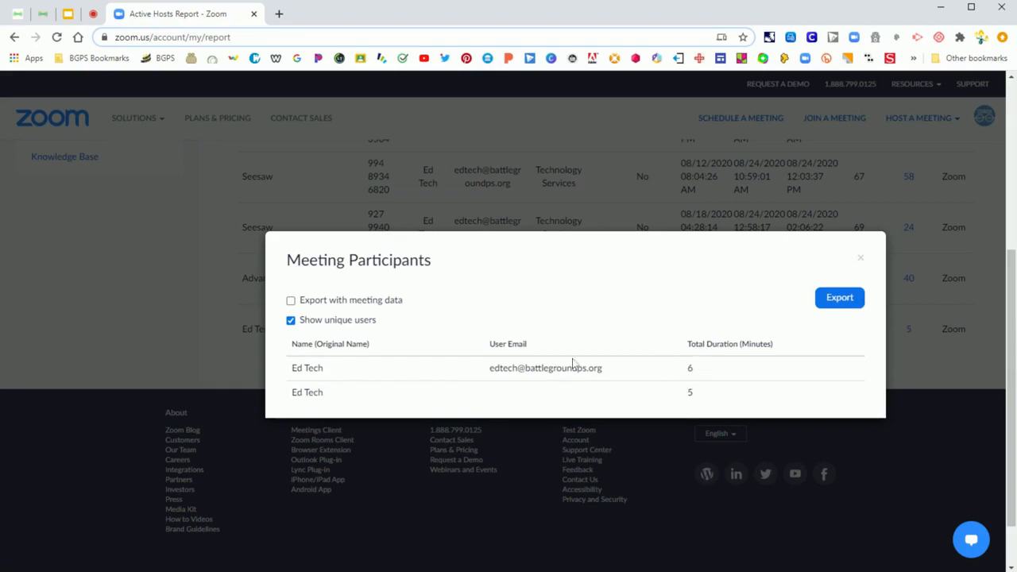
{"action": "mouse_move", "coordinate": [667, 321]}
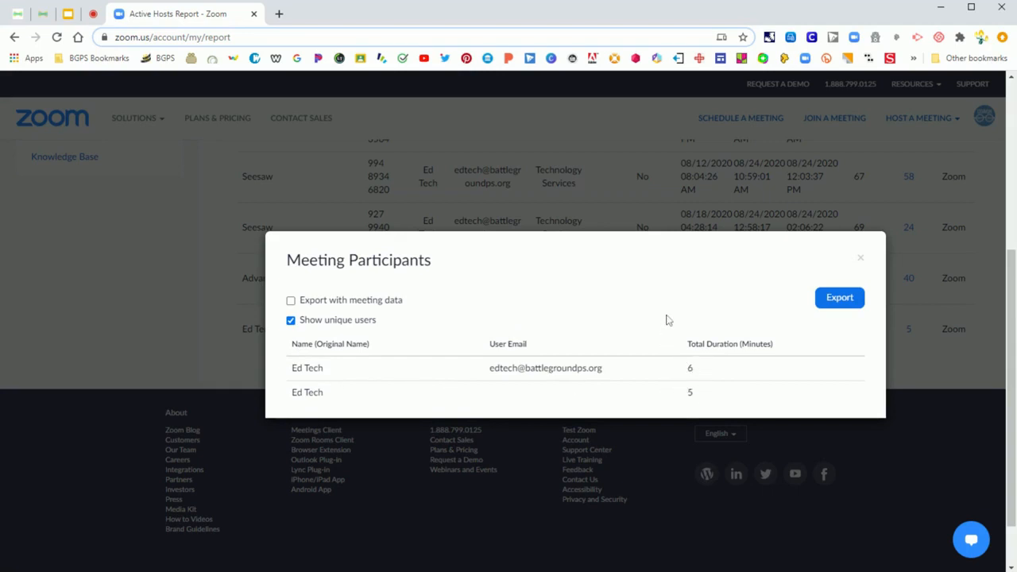
{"action": "mouse_move", "coordinate": [839, 298]}
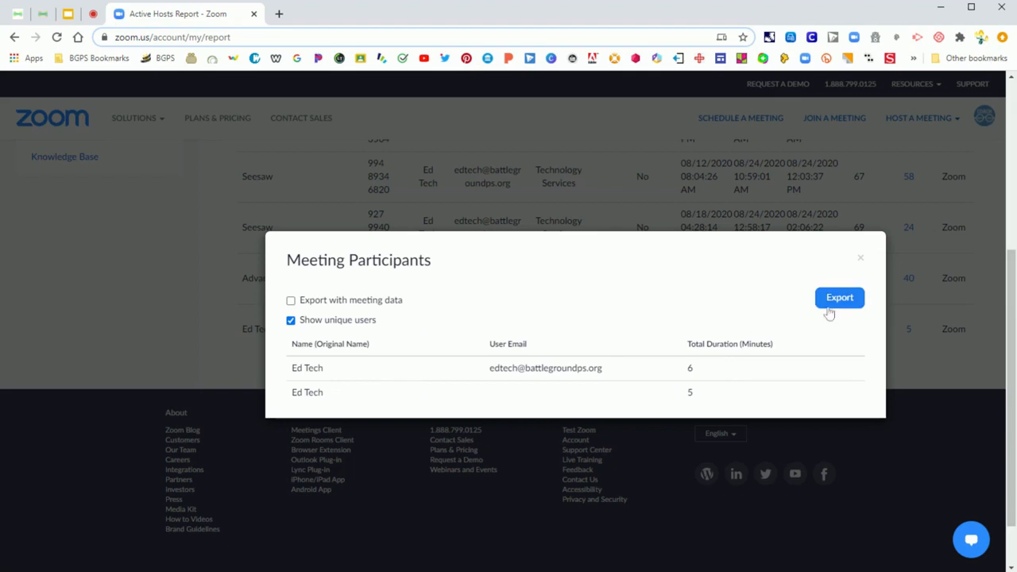
{"action": "mouse_move", "coordinate": [834, 308]}
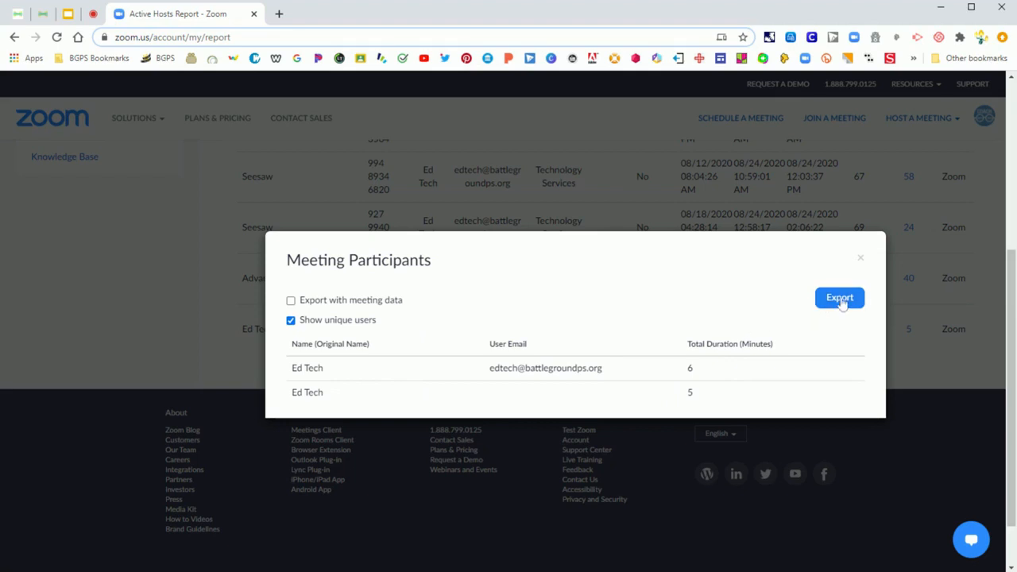
{"action": "left_click", "coordinate": [839, 297]}
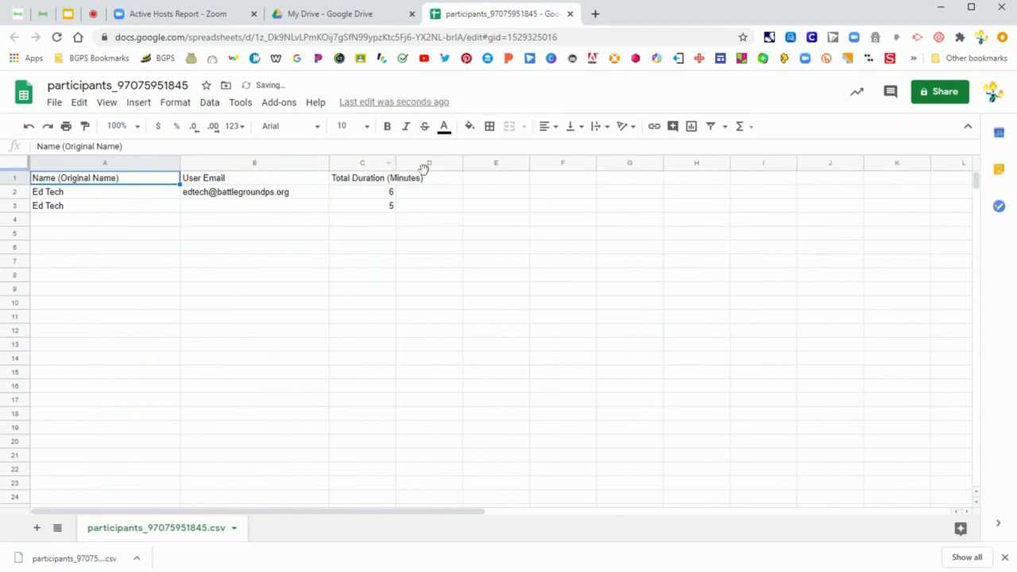
Widen column C in the exported sheet so the Total Duration header shows fully
{"action": "left_click_drag", "start_coordinate": [390, 162], "coordinate": [469, 162]}
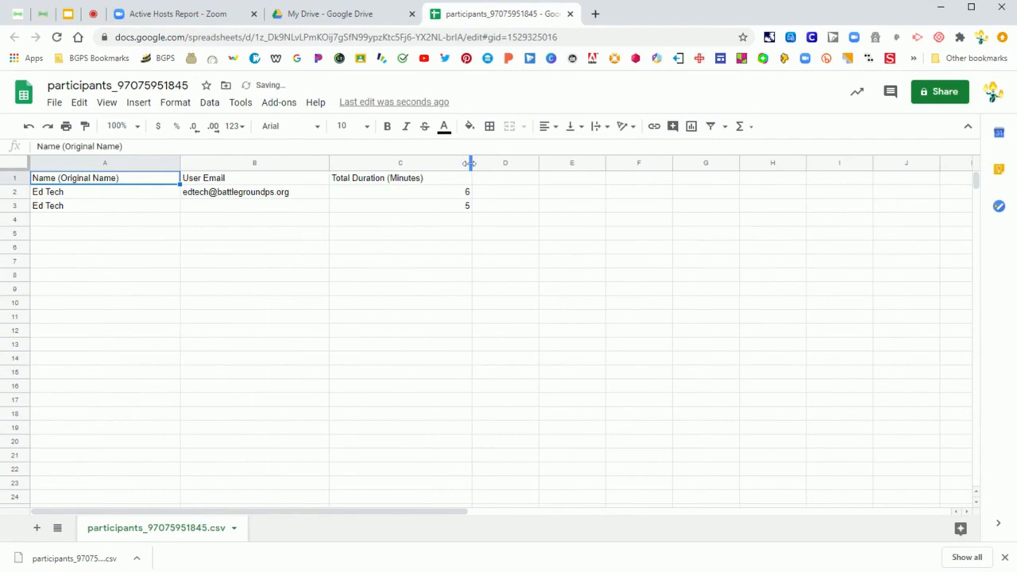
{"action": "mouse_move", "coordinate": [92, 227]}
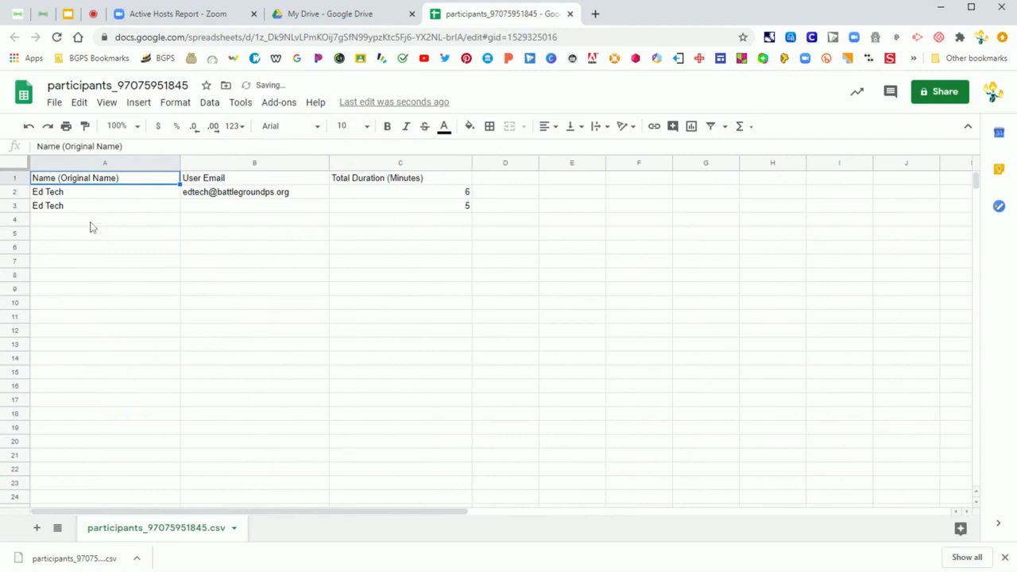
{"action": "left_click", "coordinate": [118, 86]}
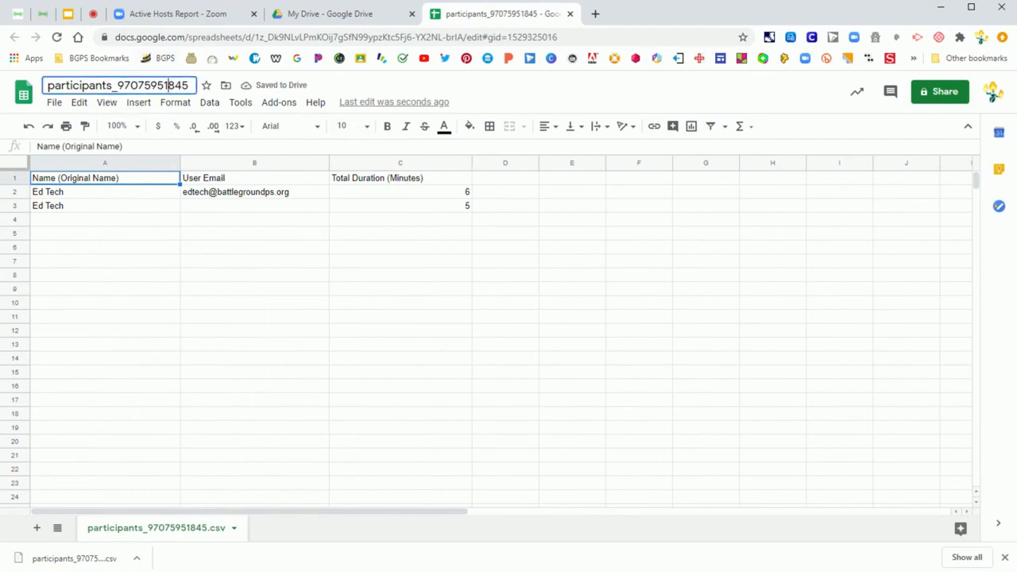
Replace the spreadsheet title with 'Class 8.25.20' and confirm it
{"action": "triple_click", "coordinate": [118, 86]}
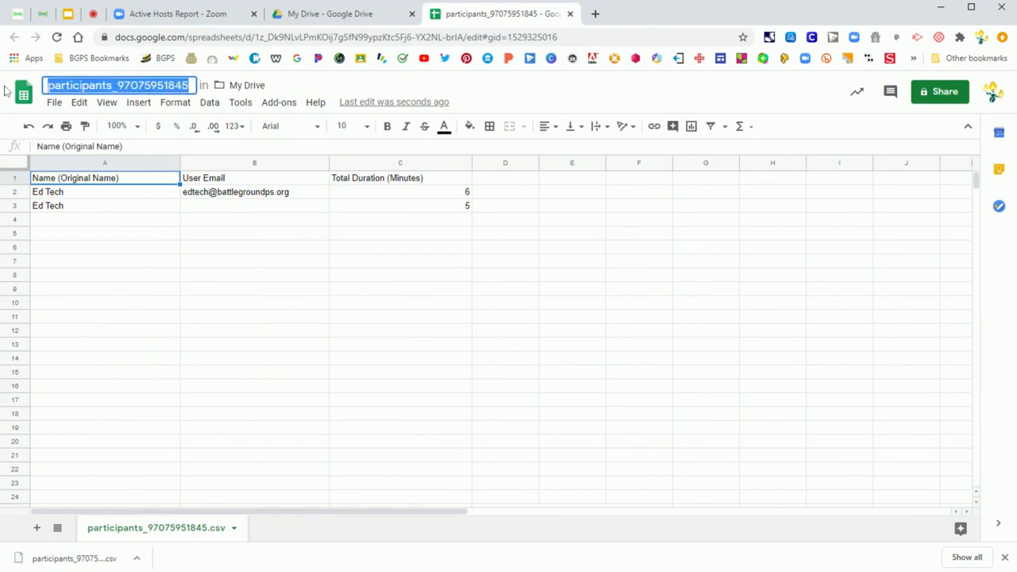
{"action": "type", "text": "Class"}
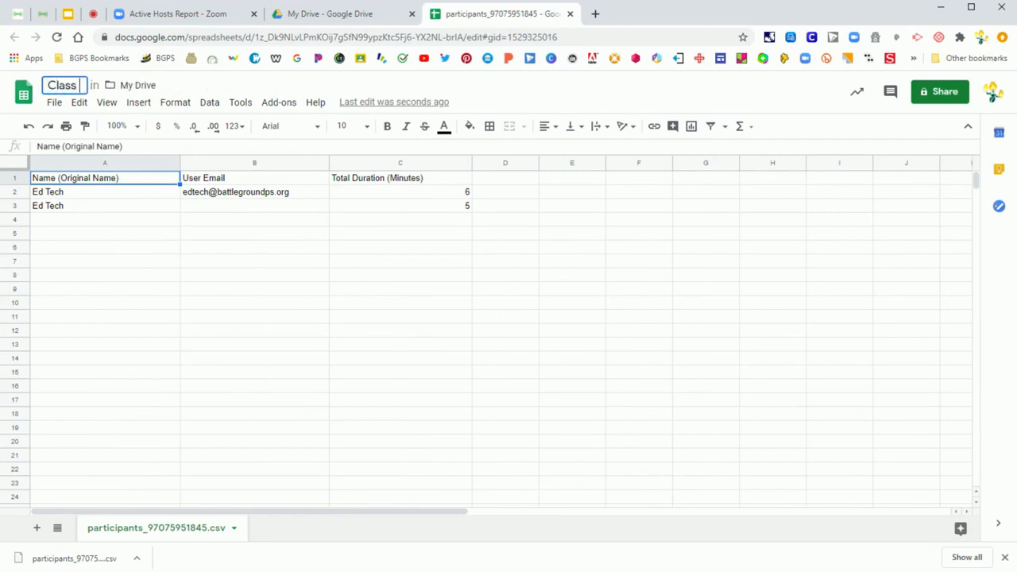
{"action": "type", "text": "8.25.20"}
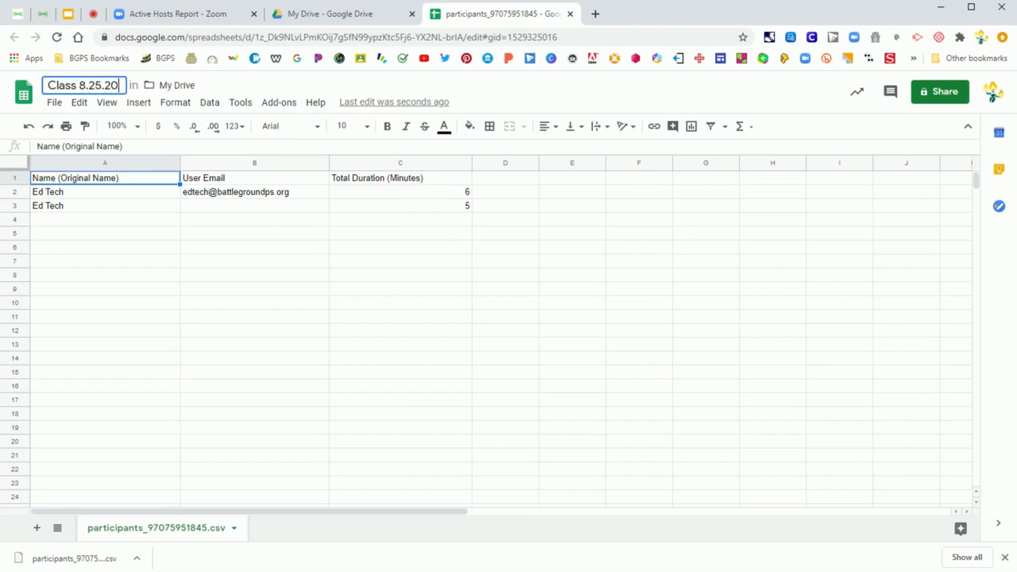
{"action": "left_click", "coordinate": [254, 248]}
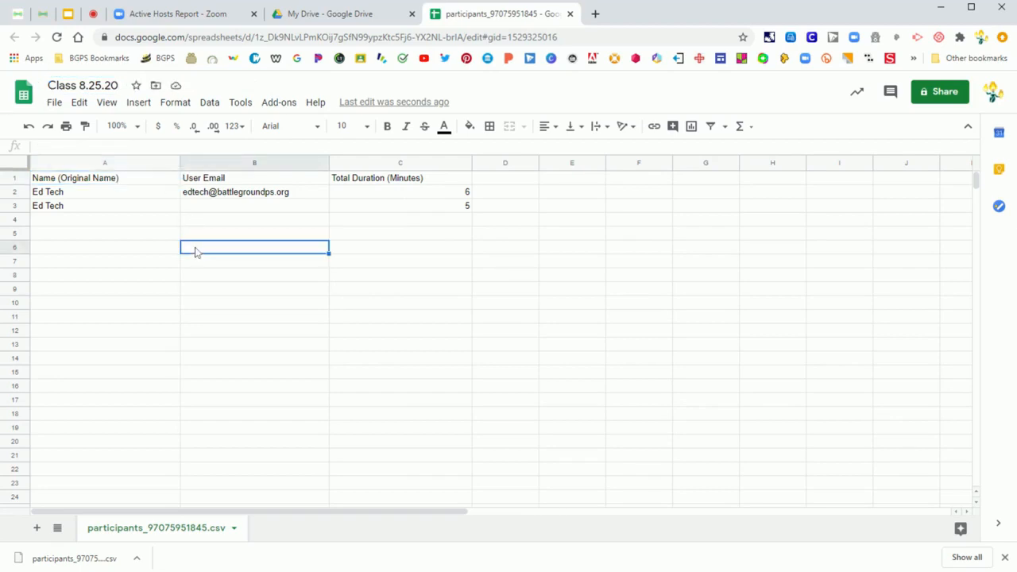
{"action": "mouse_move", "coordinate": [135, 242]}
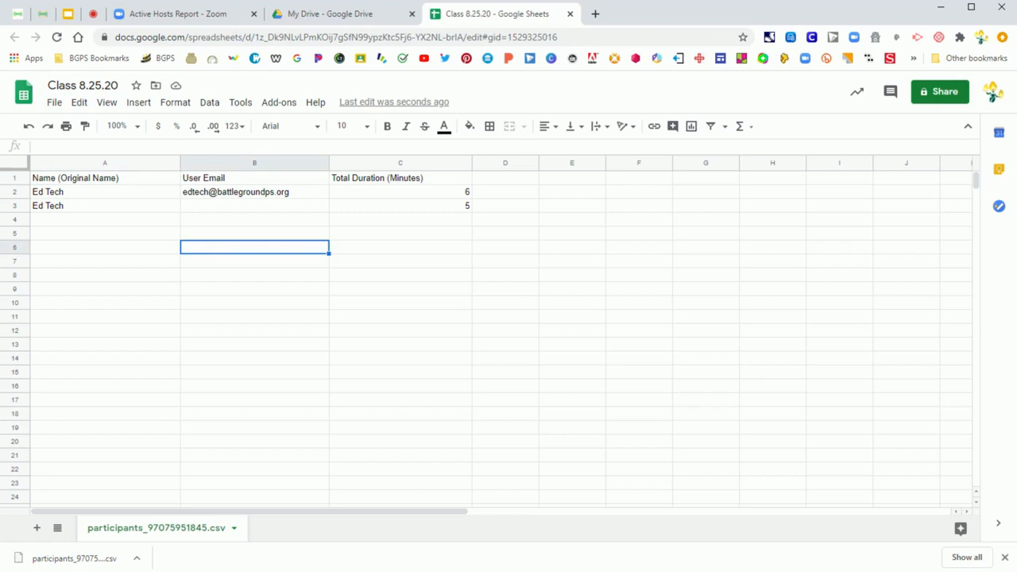
{"action": "mouse_move", "coordinate": [70, 226]}
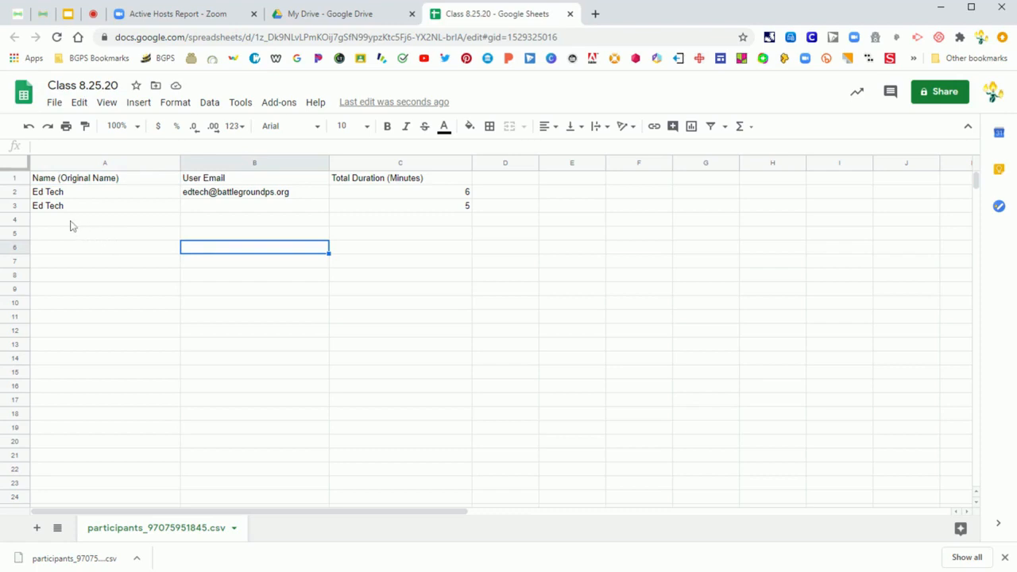
Return to Reports > Usage in Zoom and reopen a meeting's participants with Show unique users ticked
{"action": "left_click", "coordinate": [178, 13]}
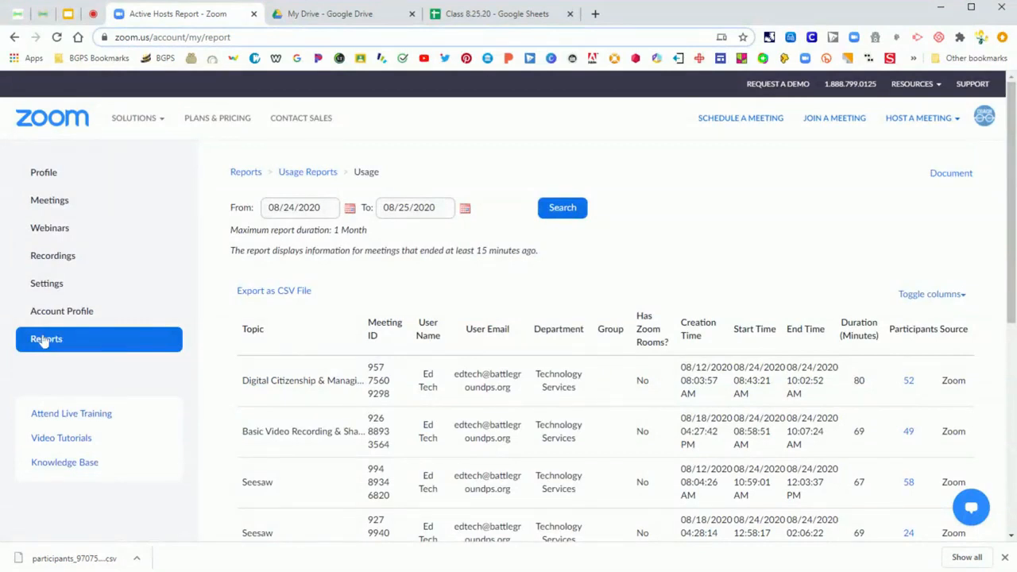
{"action": "left_click", "coordinate": [245, 172]}
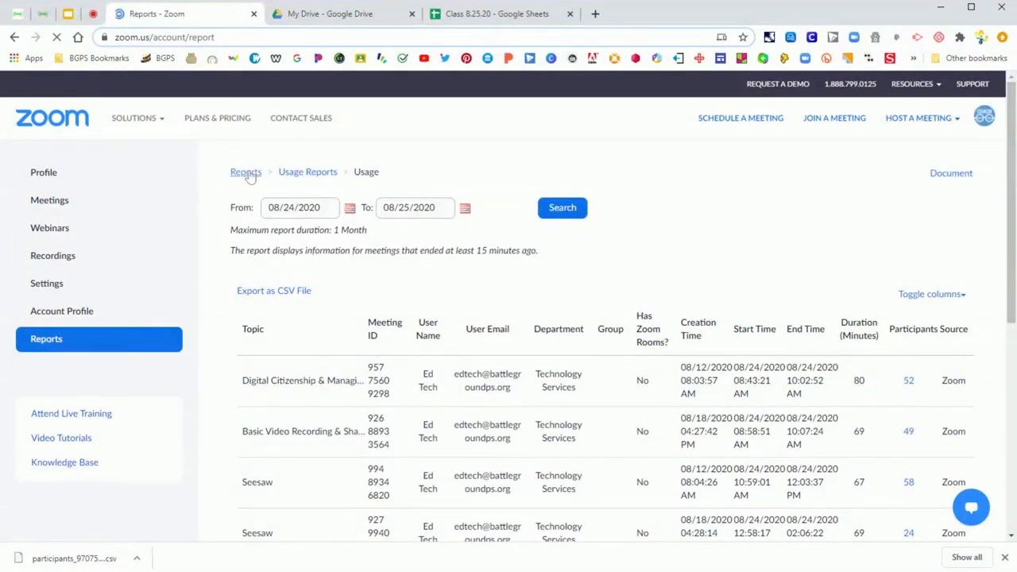
{"action": "left_click", "coordinate": [308, 171]}
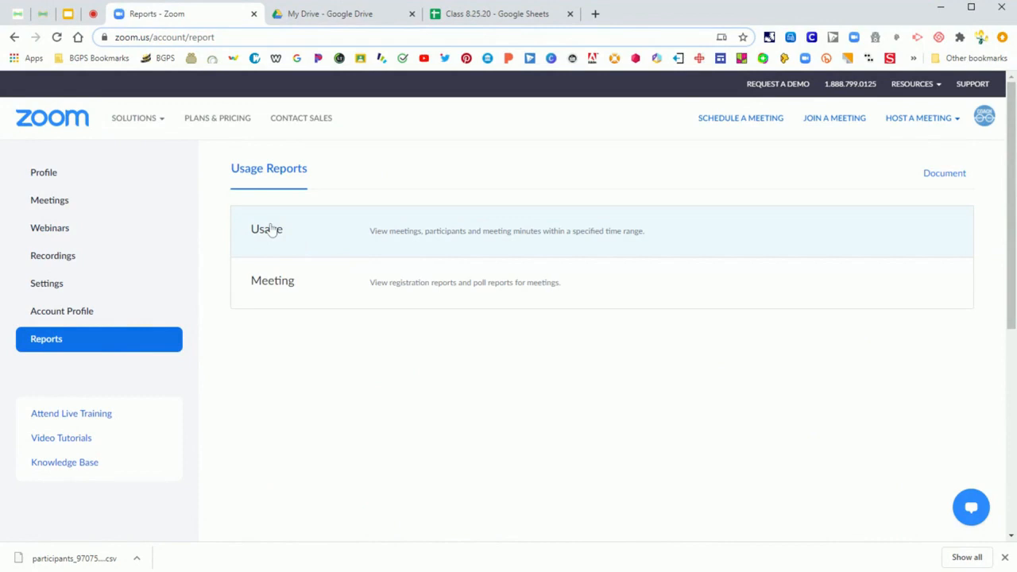
{"action": "left_click", "coordinate": [267, 229]}
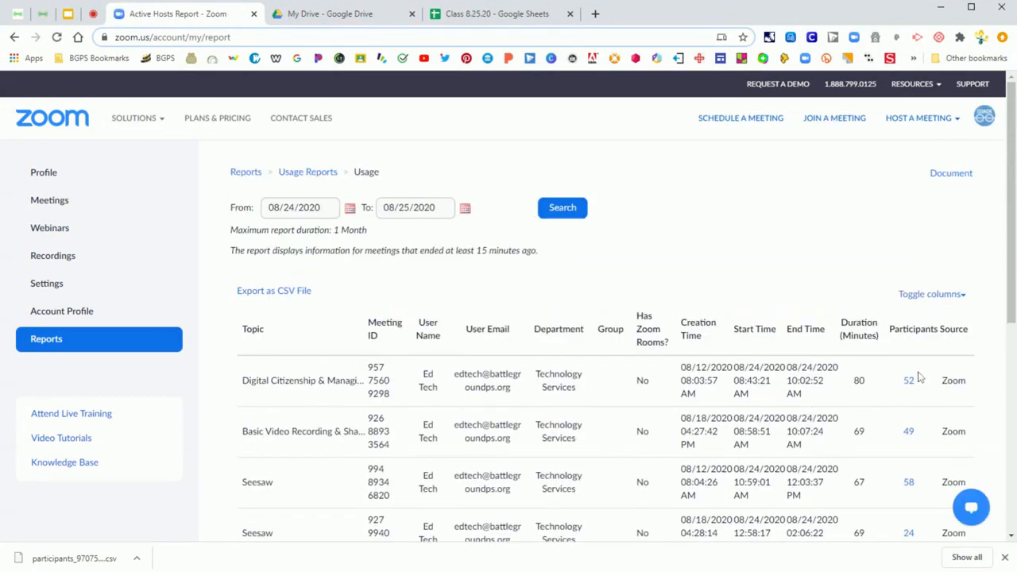
{"action": "scroll", "scroll_direction": "down", "scroll_amount": 3}
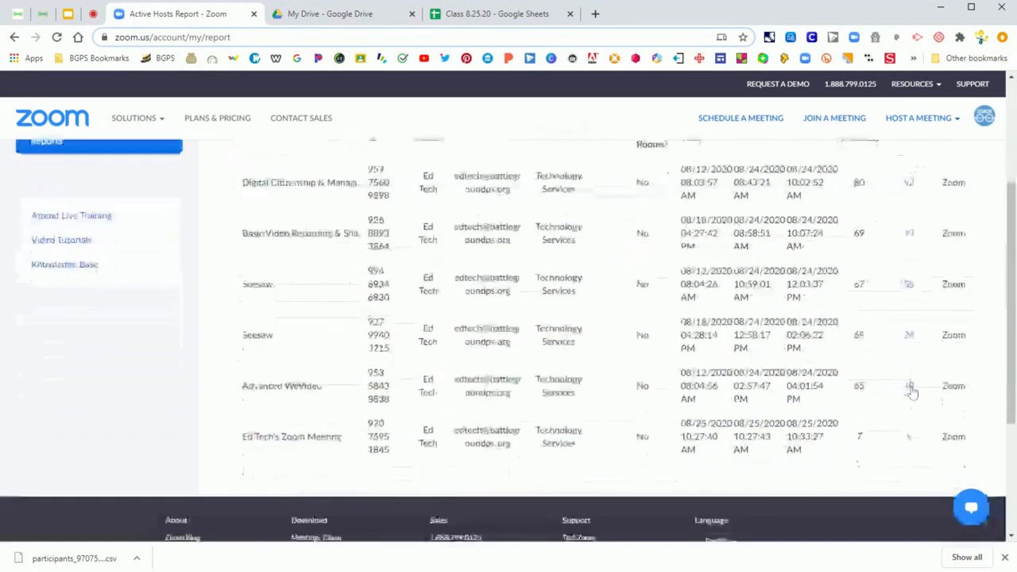
{"action": "left_click", "coordinate": [910, 387]}
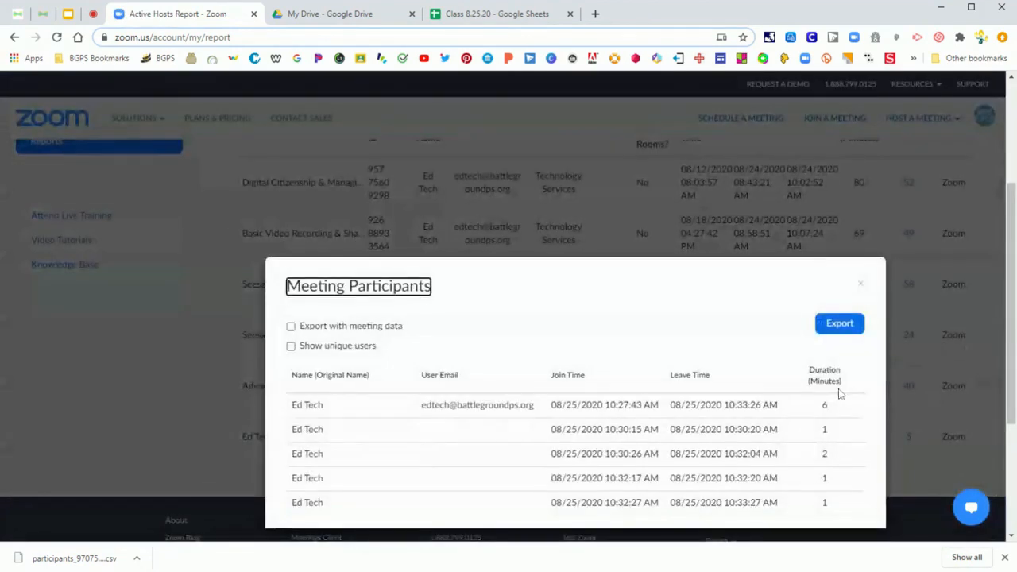
{"action": "left_click", "coordinate": [290, 345]}
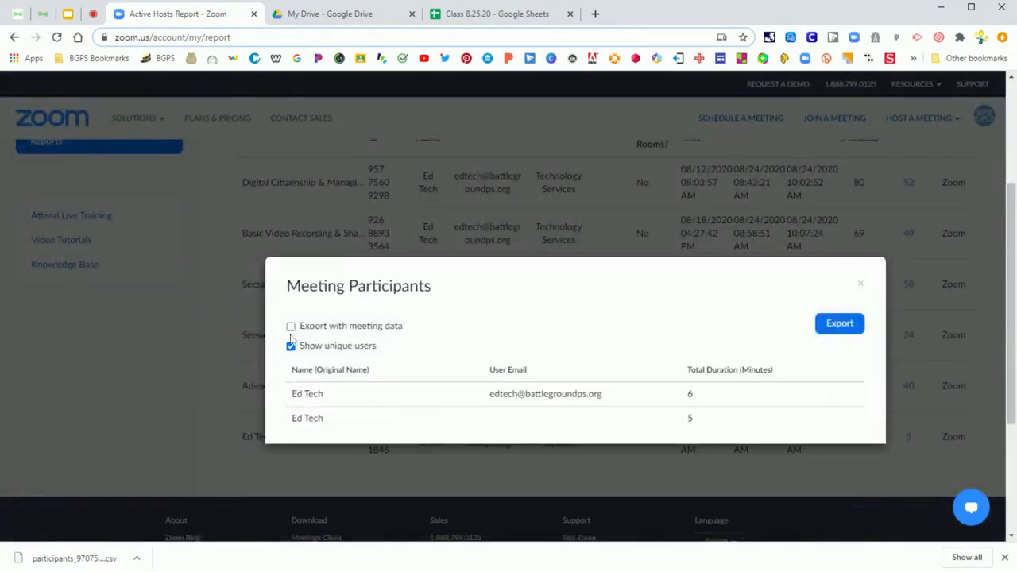